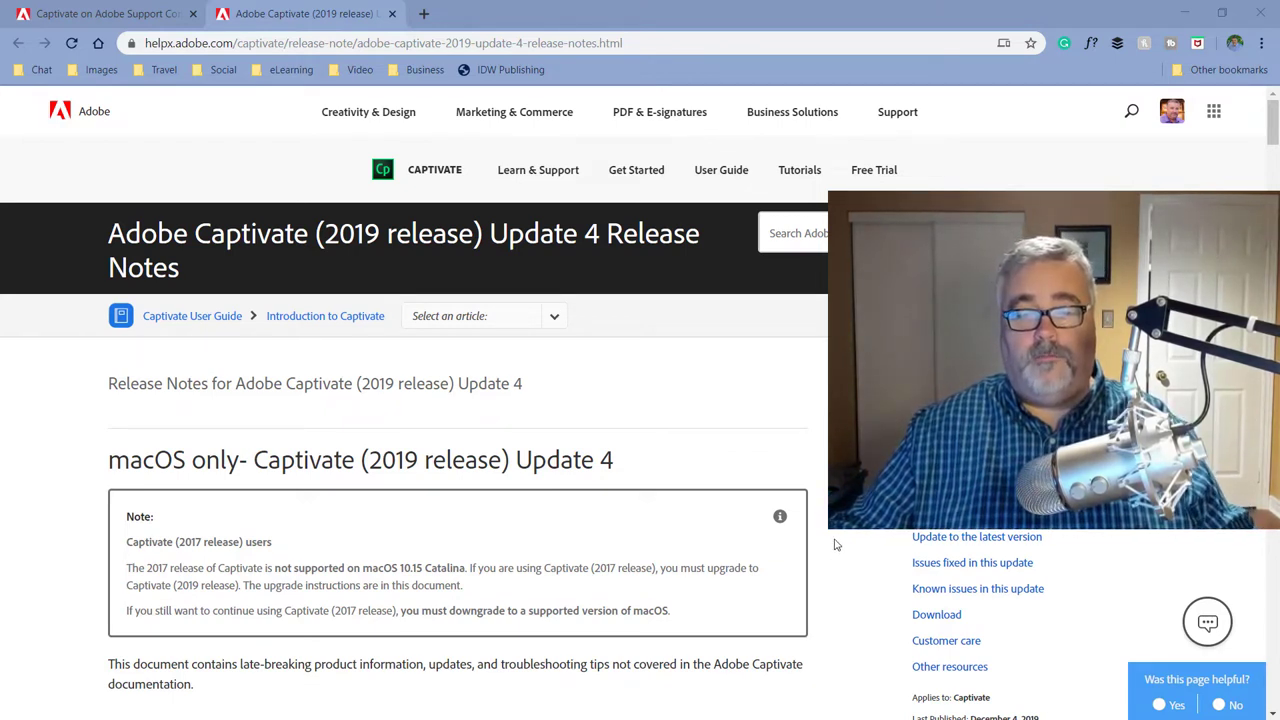
pyautogui.scroll(-3)
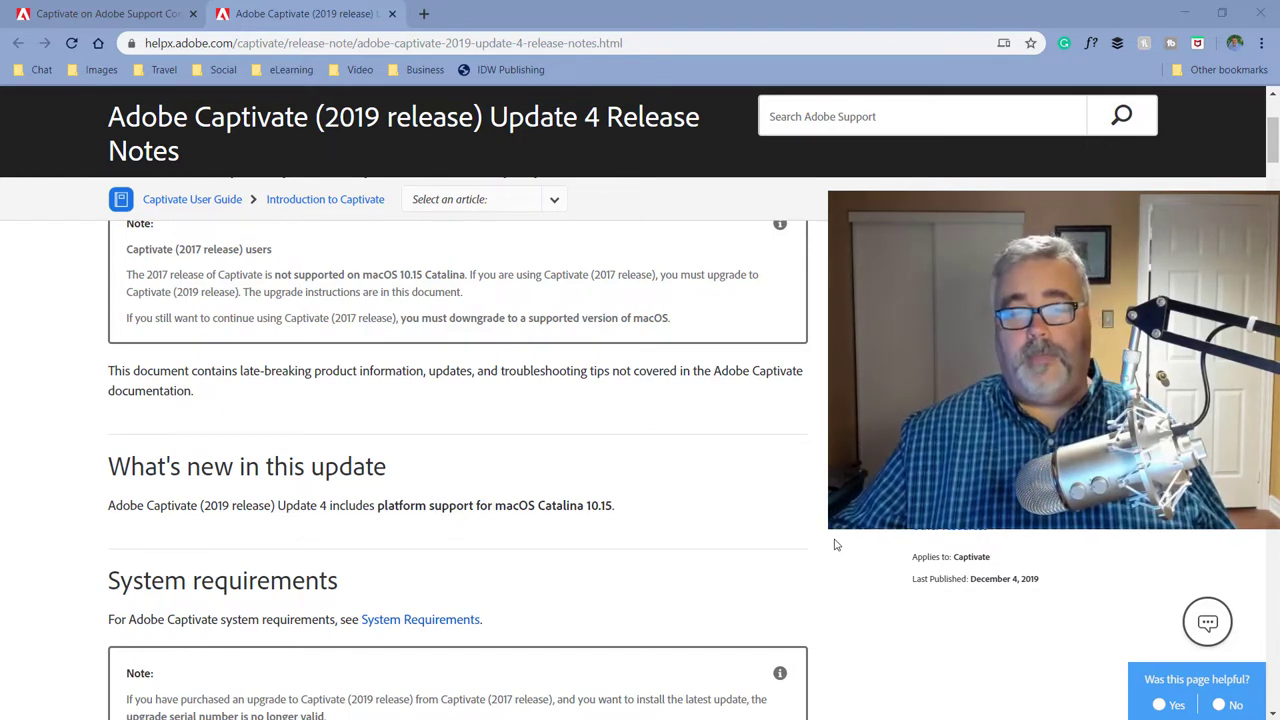
pyautogui.moveTo(818, 514)
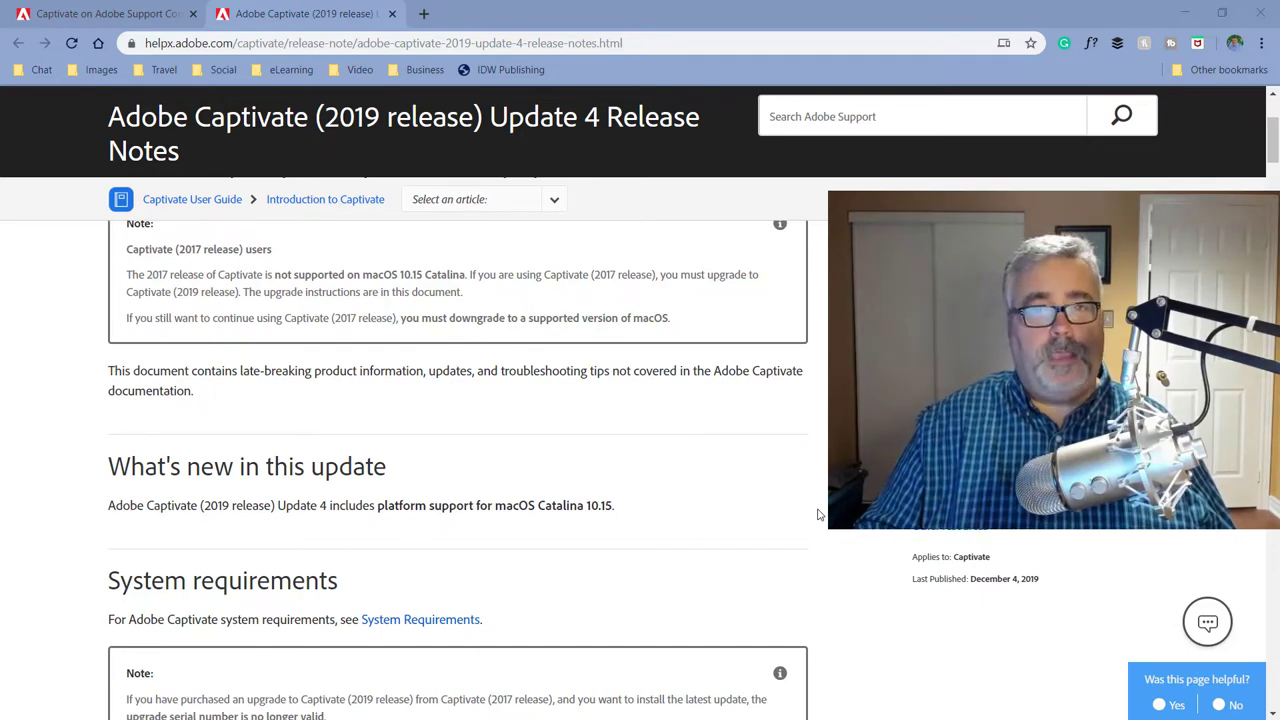
pyautogui.scroll(-3)
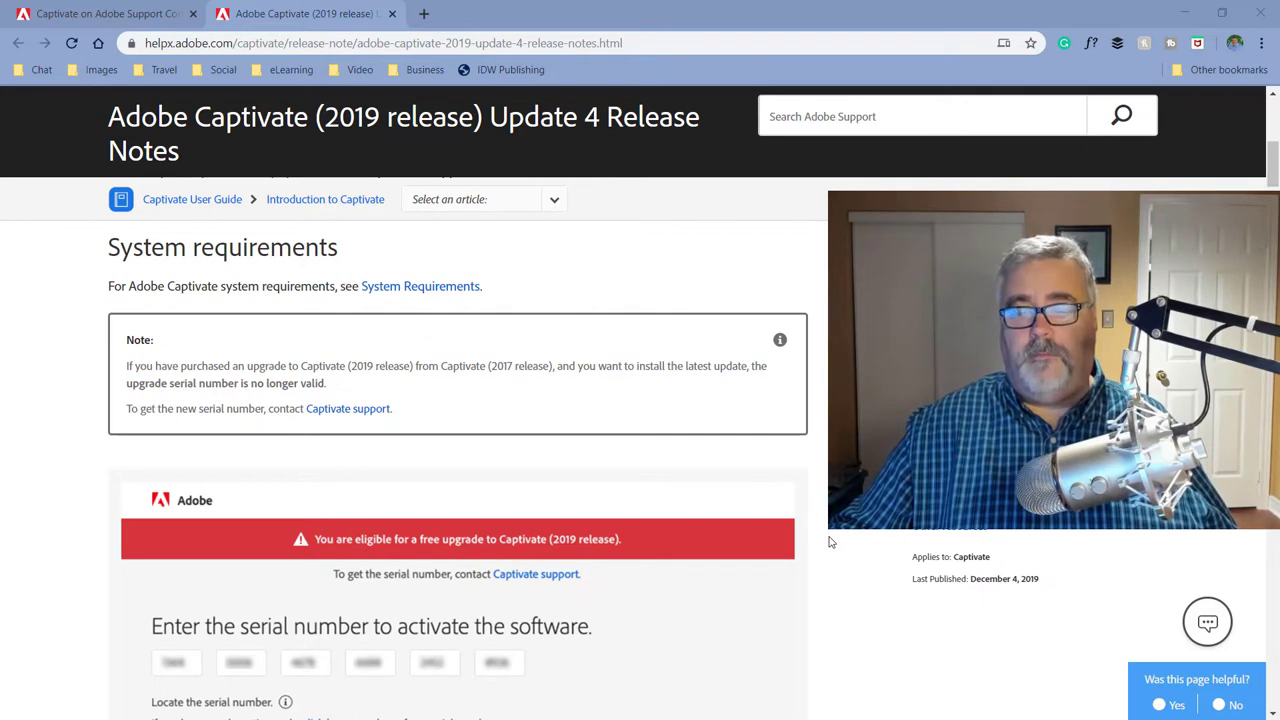
pyautogui.scroll(-3)
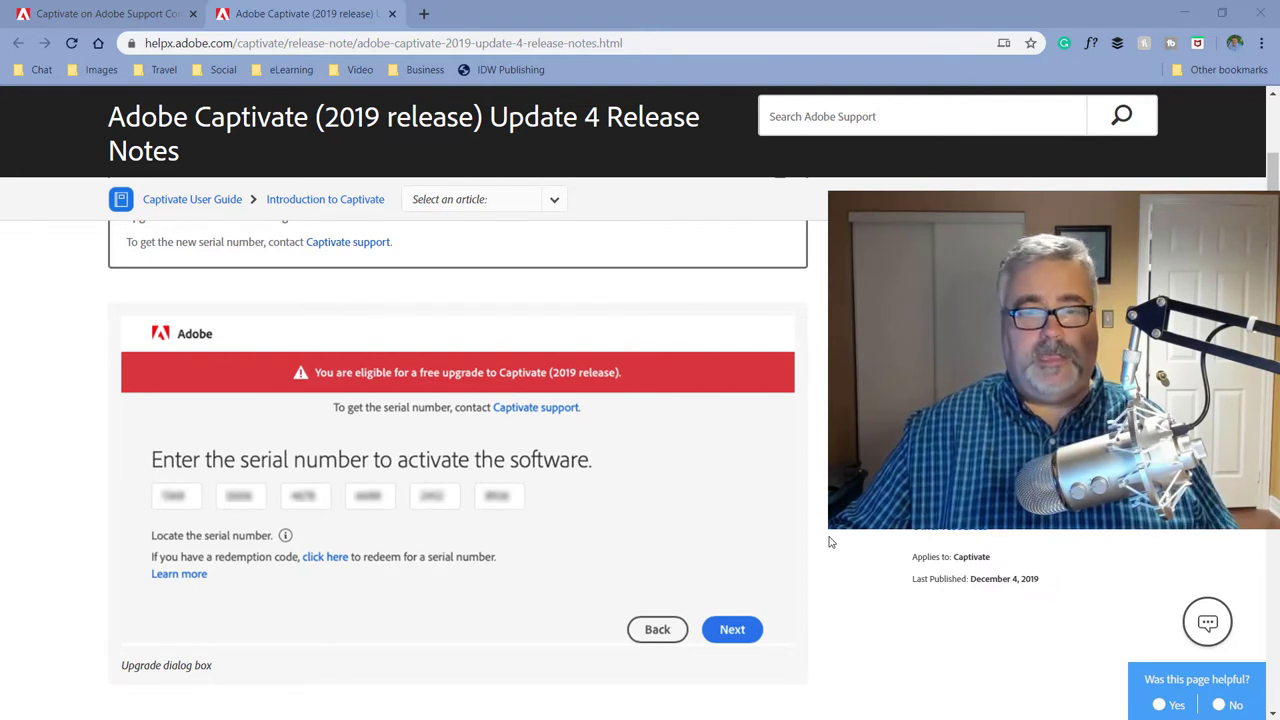
pyautogui.scroll(-3)
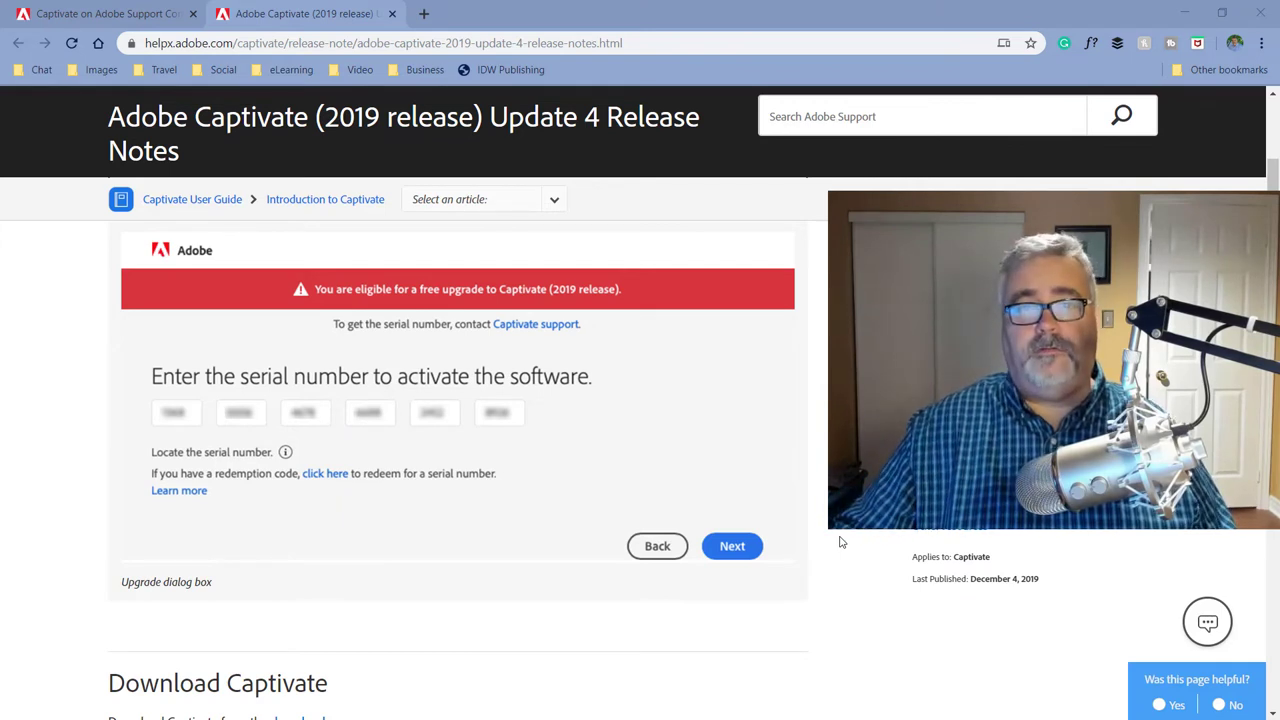
pyautogui.scroll(-3)
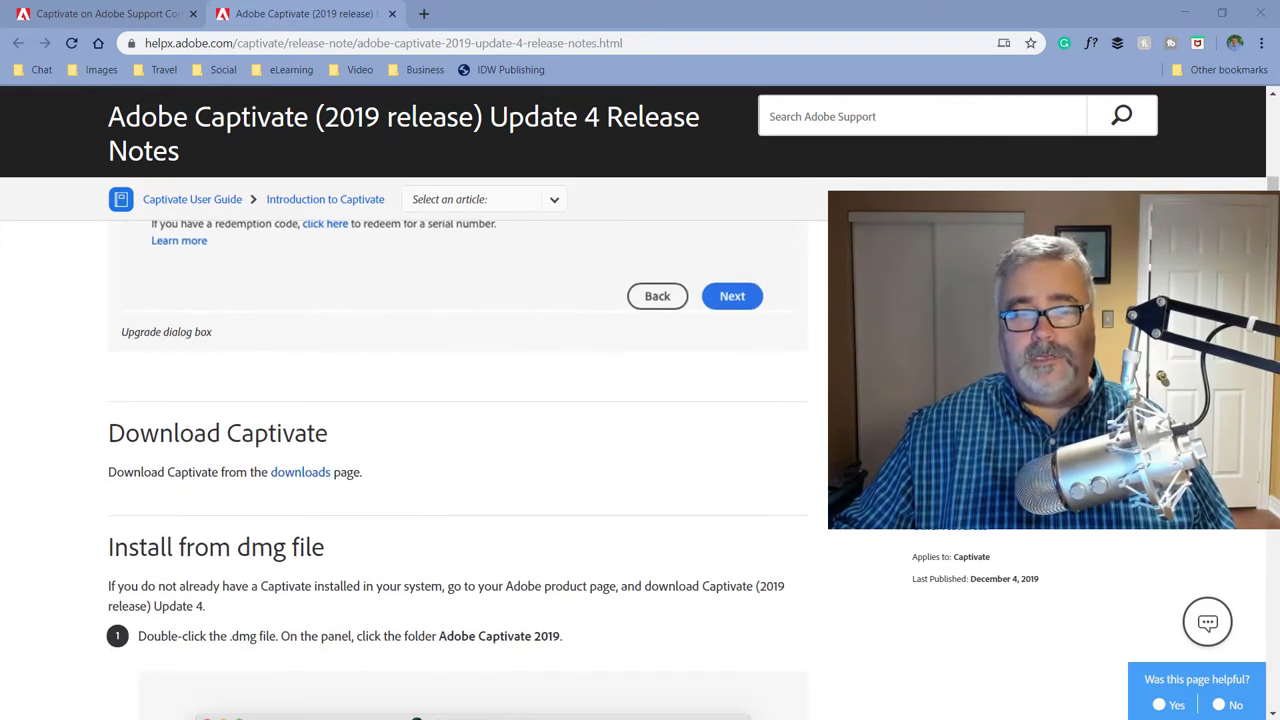